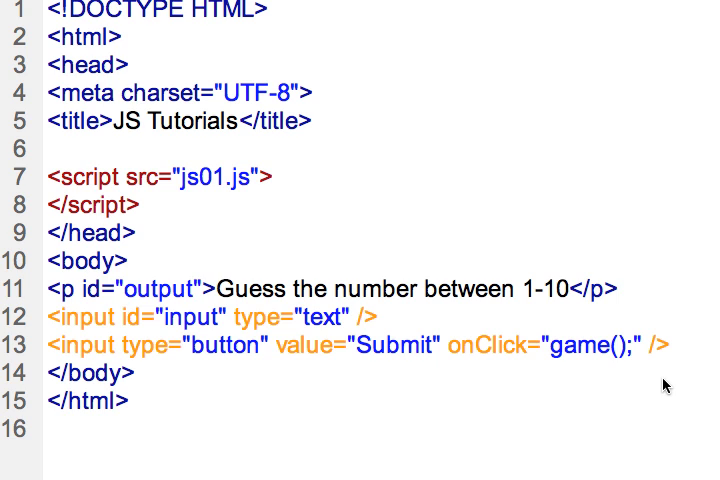
pyautogui.moveTo(486, 374)
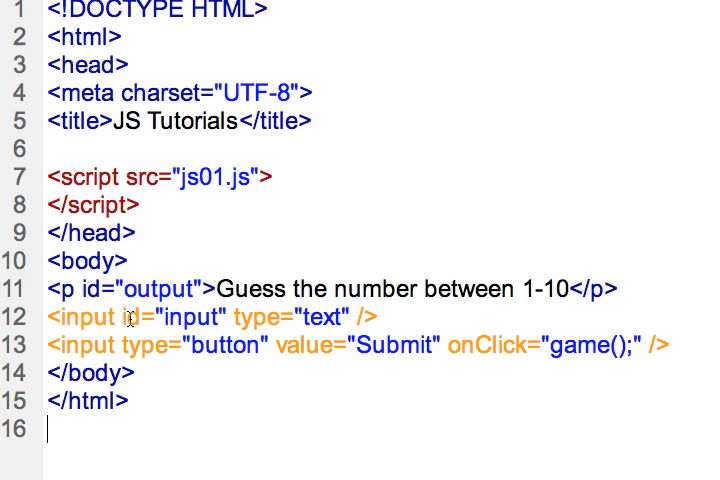
# Bring up js01.js and place the cursor on the blank line inside game()
pyautogui.doubleClick(180, 320)
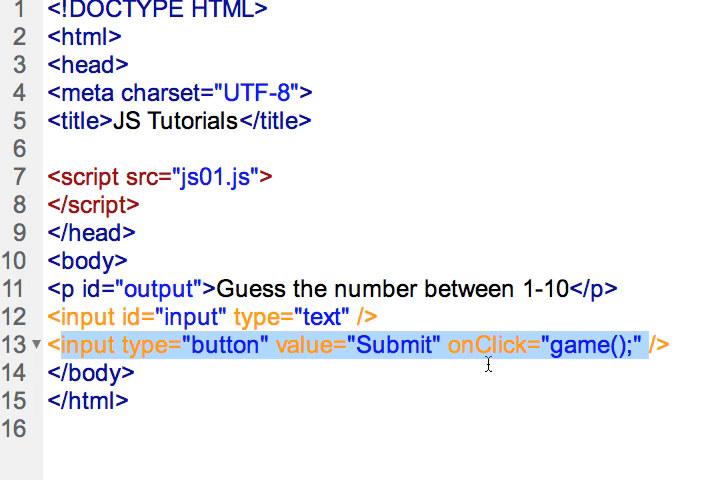
pyautogui.moveTo(488, 358)
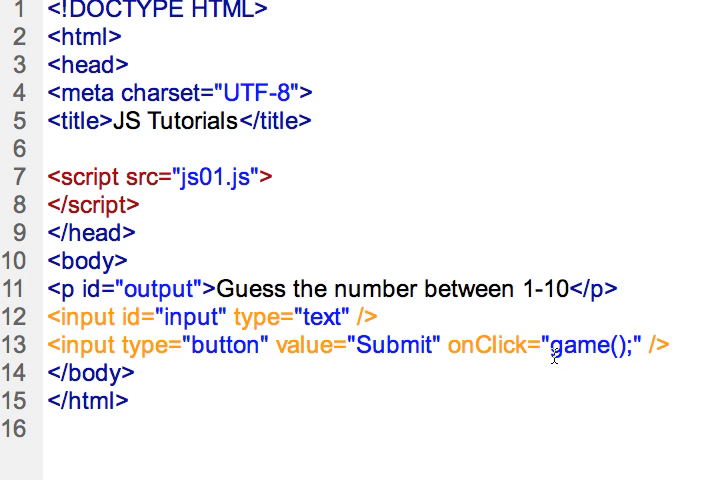
pyautogui.doubleClick(584, 348)
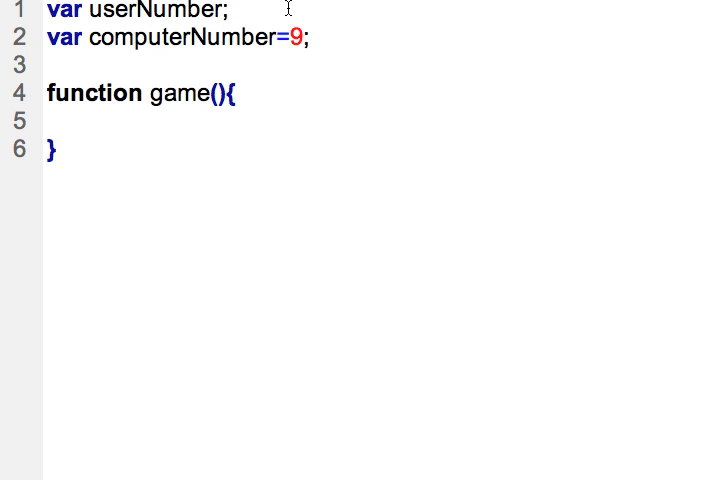
pyautogui.click(224, 12)
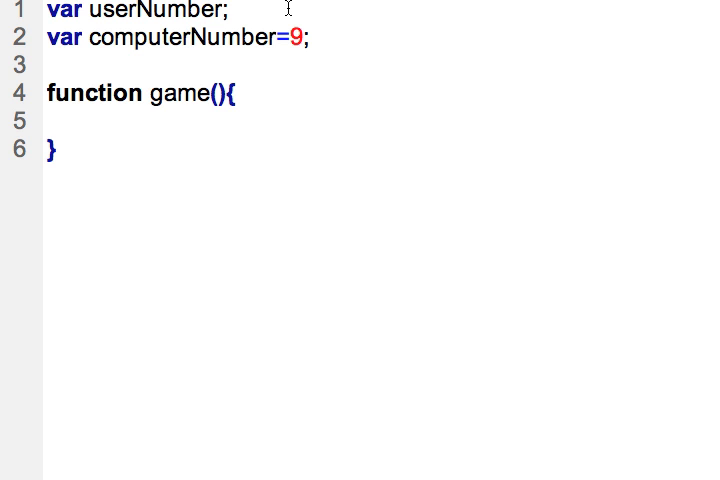
pyautogui.click(228, 12)
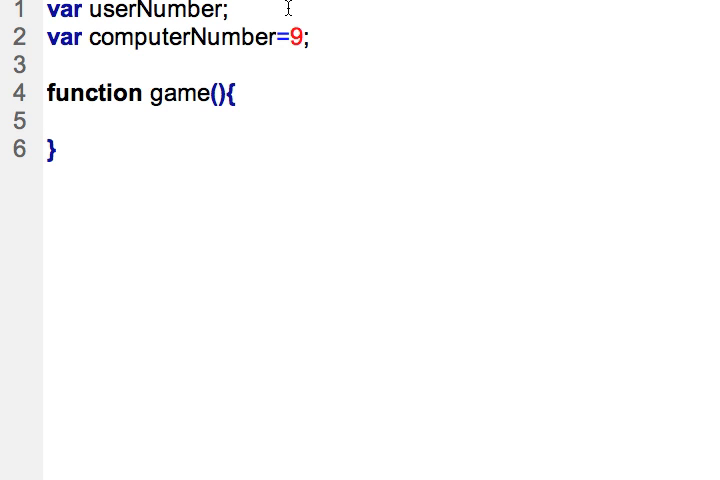
pyautogui.click(48, 126)
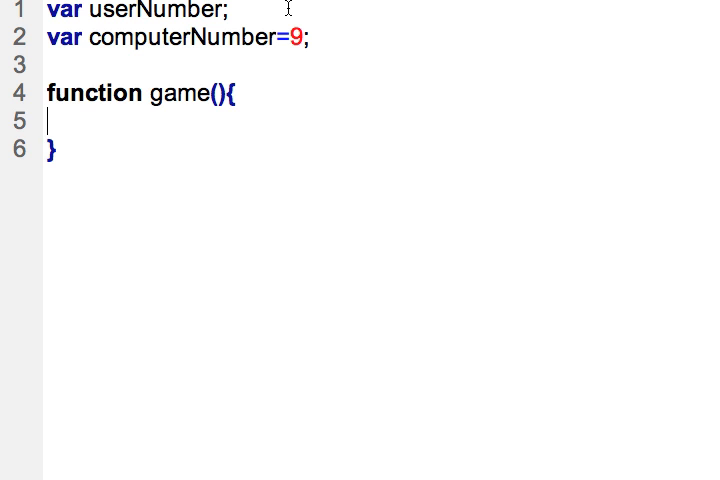
# Write document.getElementById(""); inside game() using code hints, retyping the method name
pyautogui.write('document')
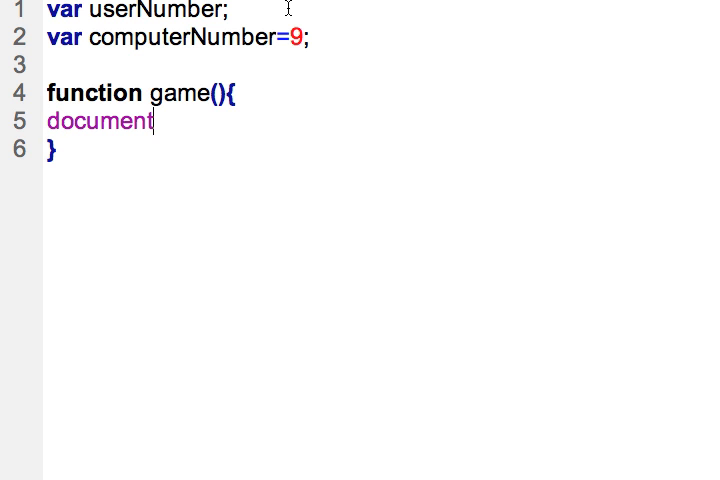
pyautogui.write('.')
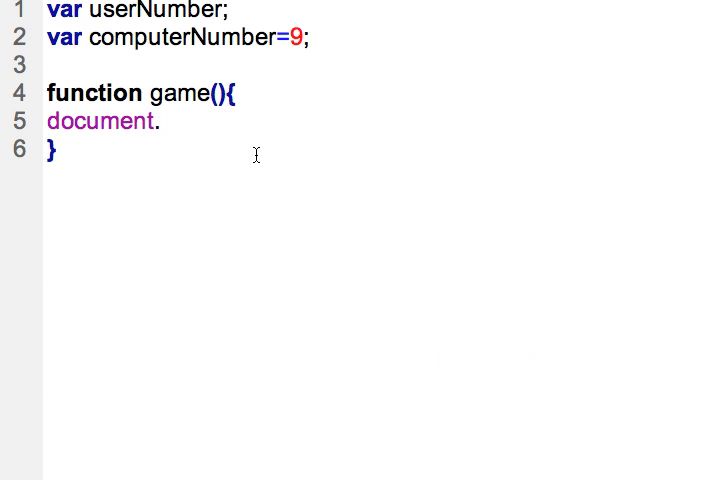
pyautogui.write('getElement')
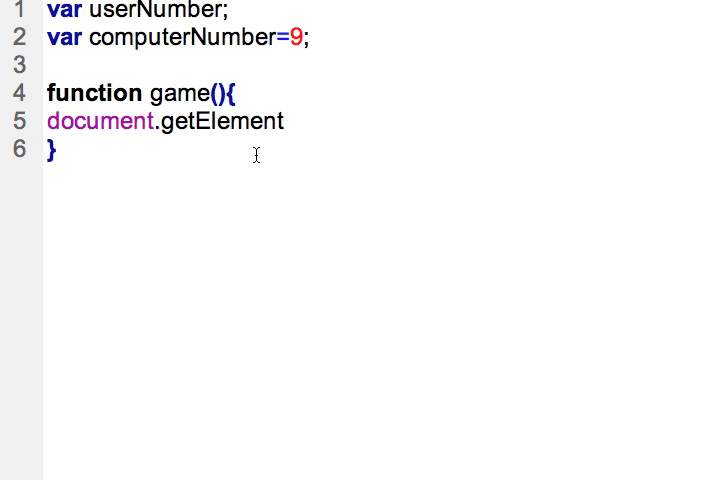
pyautogui.write('ById')
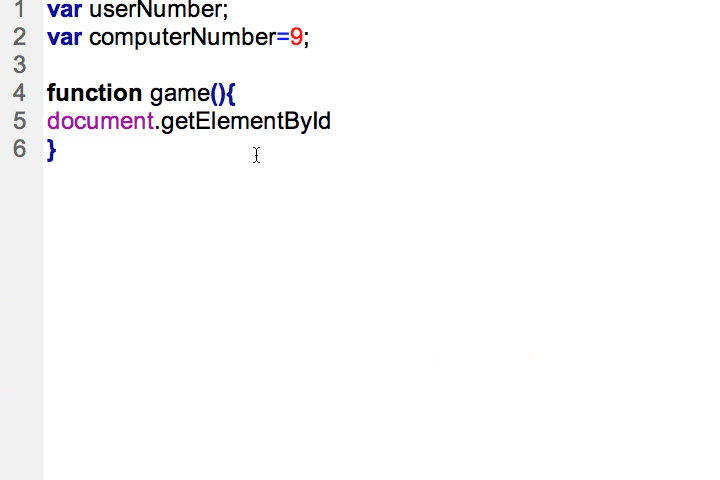
pyautogui.press('BackSpace')
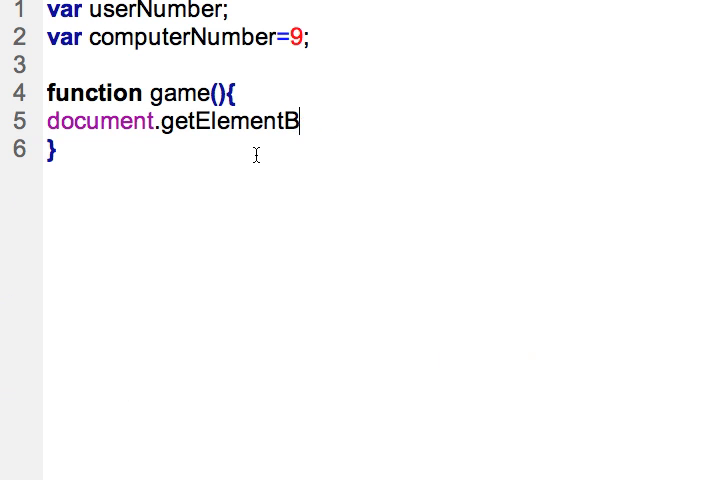
pyautogui.press('BackSpace')
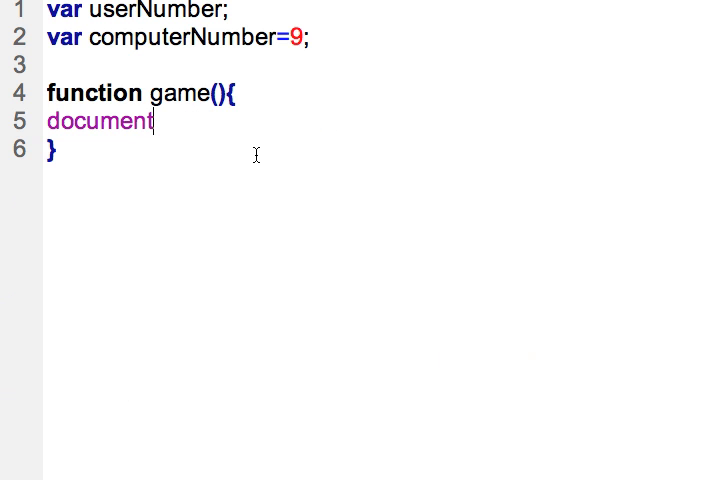
pyautogui.write('.getElementById(')
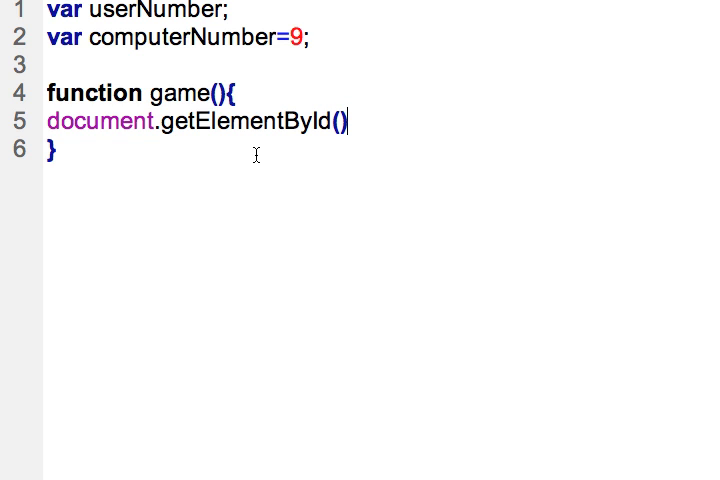
pyautogui.write(';')
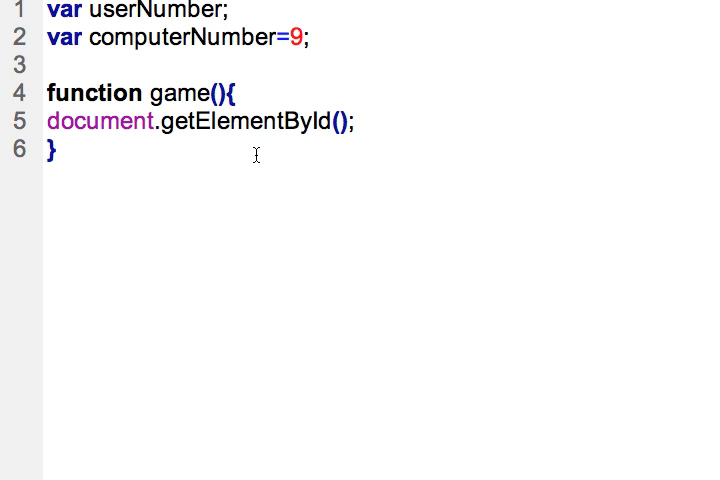
pyautogui.write('""')
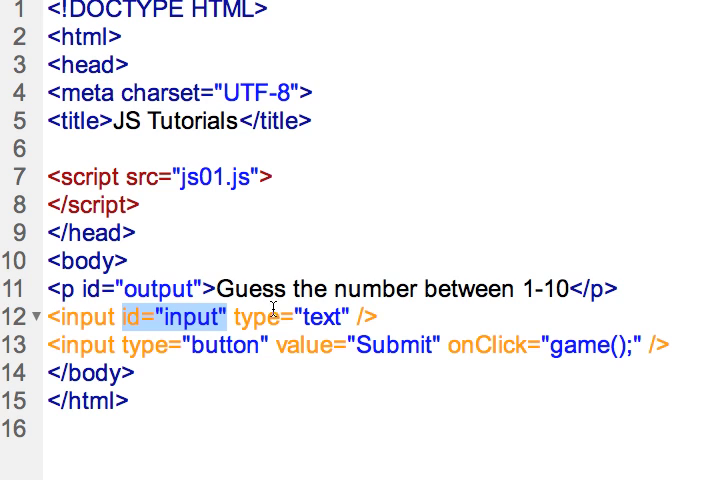
pyautogui.moveTo(222, 364)
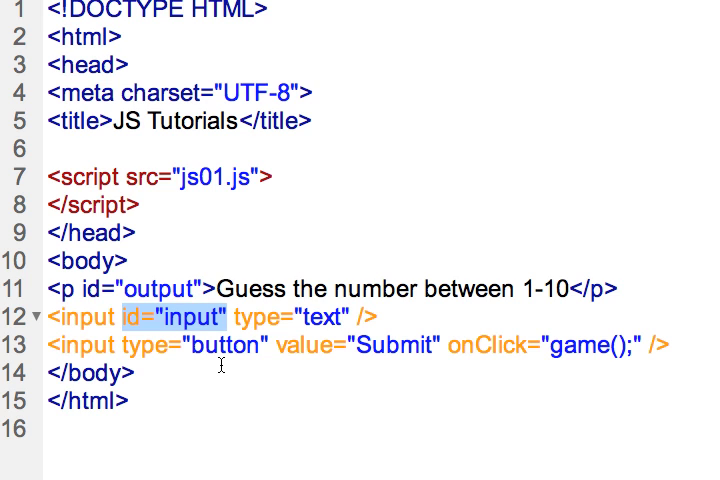
pyautogui.moveTo(220, 364)
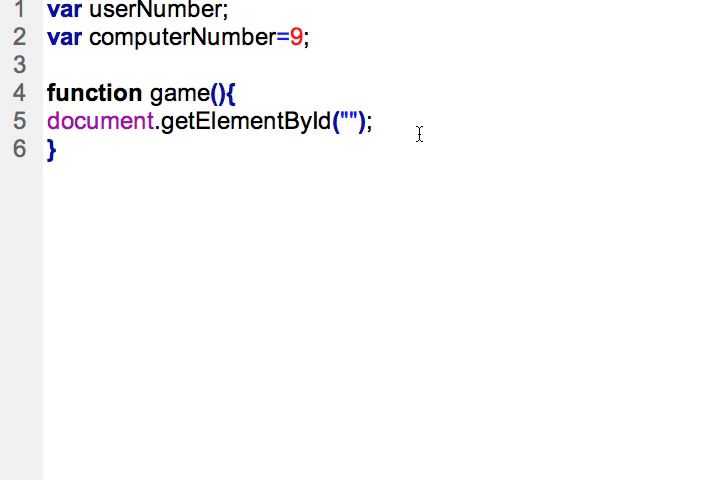
# Retype the getElementById argument so the hints suggest ids input and output, ending with "input"
pyautogui.press('BackSpace')
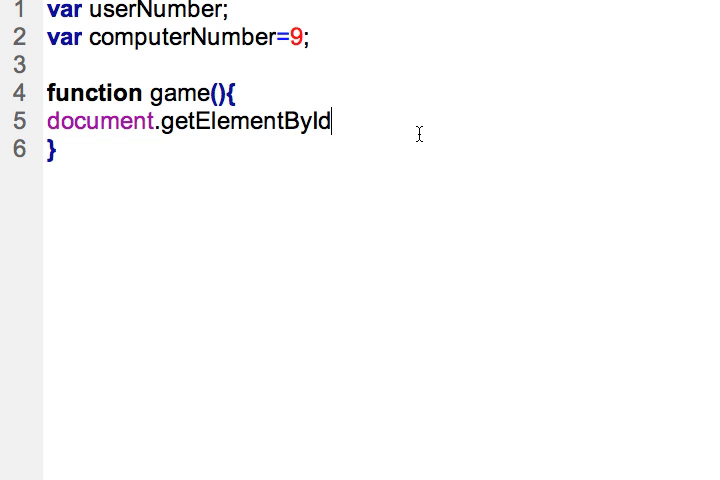
pyautogui.write('("")')
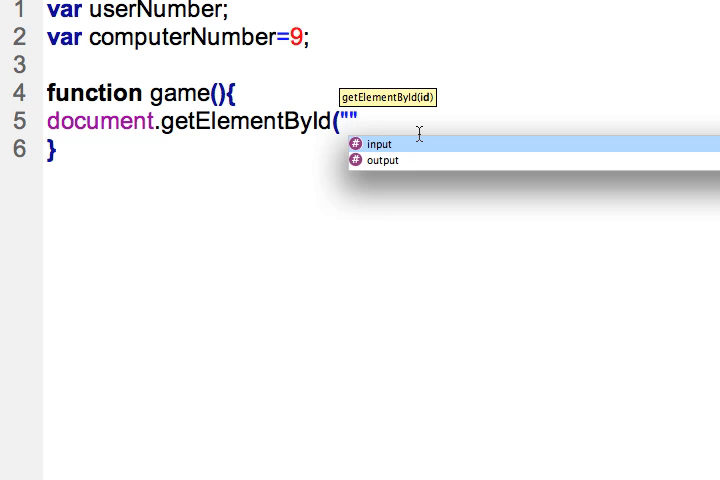
pyautogui.click(350, 120)
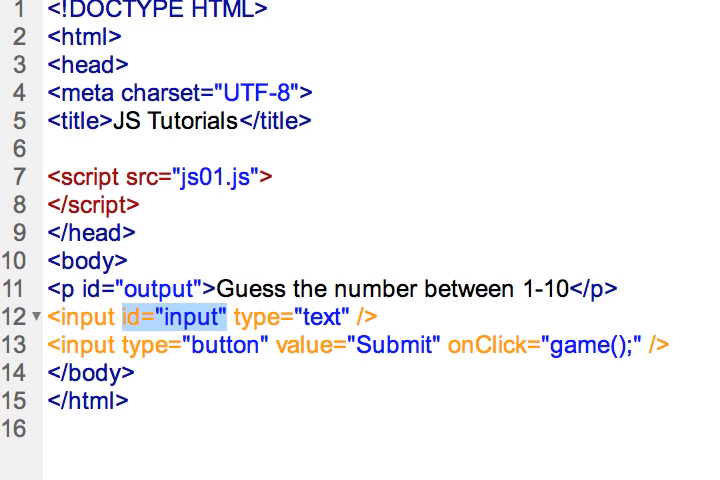
pyautogui.moveTo(200, 72)
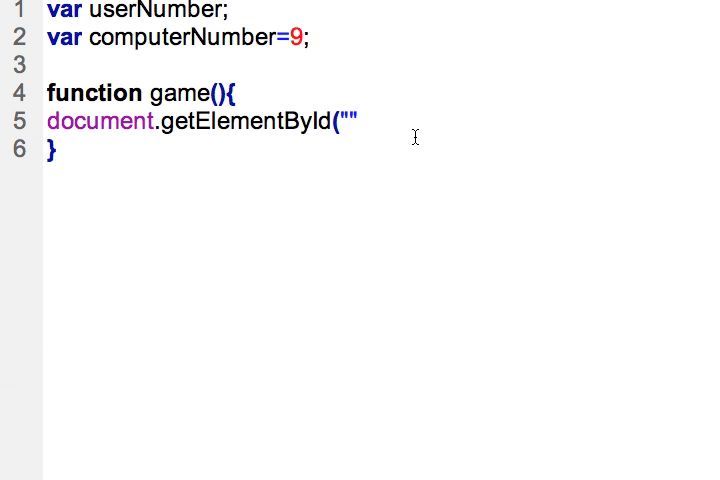
pyautogui.press('Backspace')
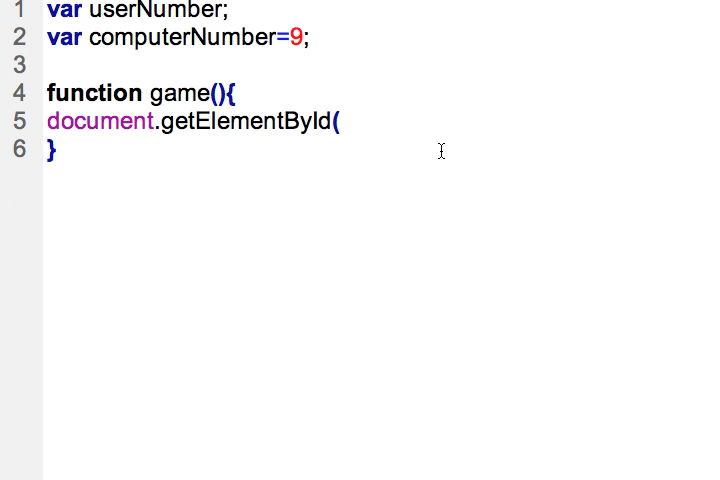
pyautogui.write('""')
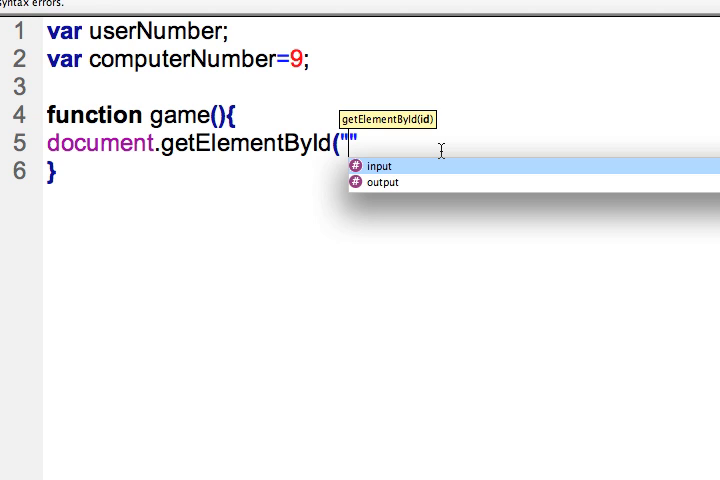
pyautogui.click(376, 166)
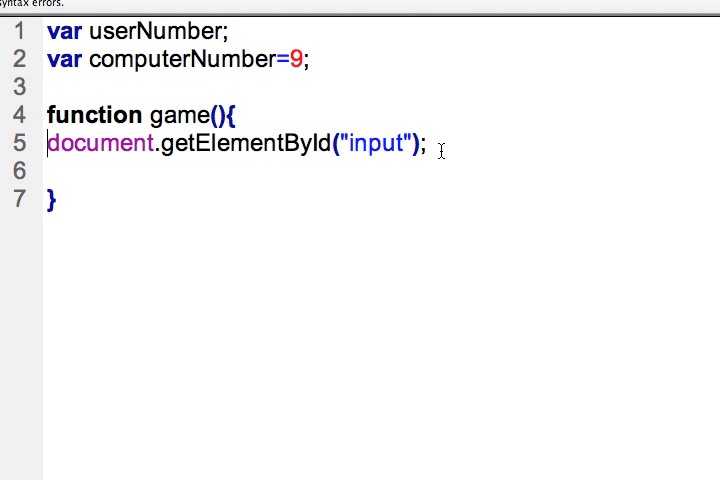
# Wrap document.getElementById("input") in alert( ... ); on line 5
pyautogui.write('alert(')
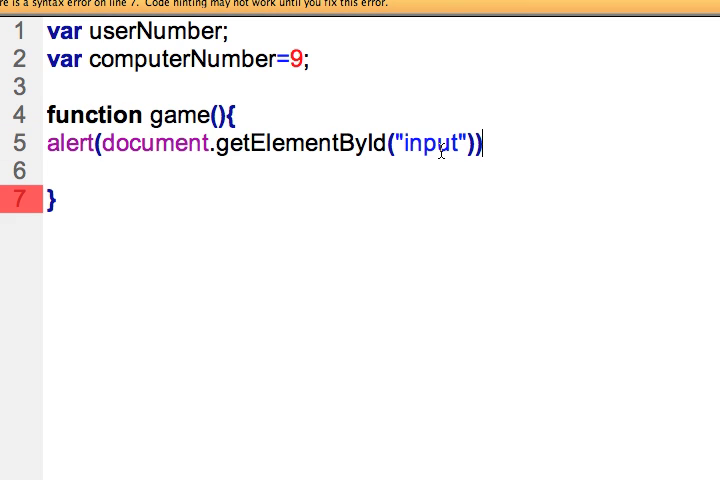
pyautogui.write(';')
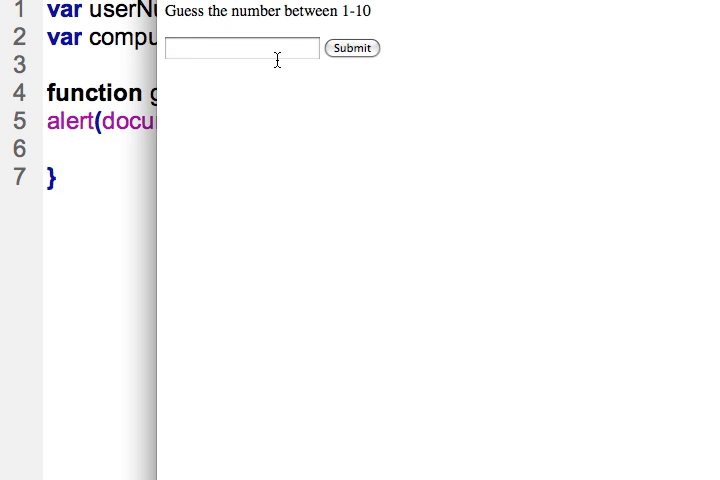
# Submit the guess 7 and acknowledge the [object HTMLInputElement] alert
pyautogui.write('7')
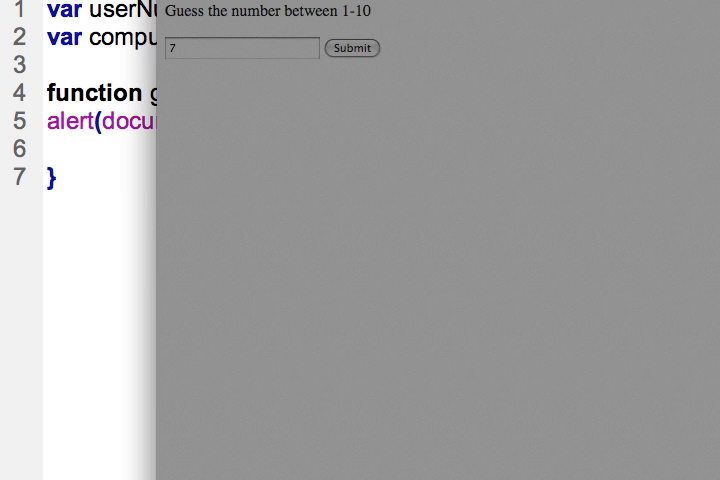
pyautogui.click(352, 48)
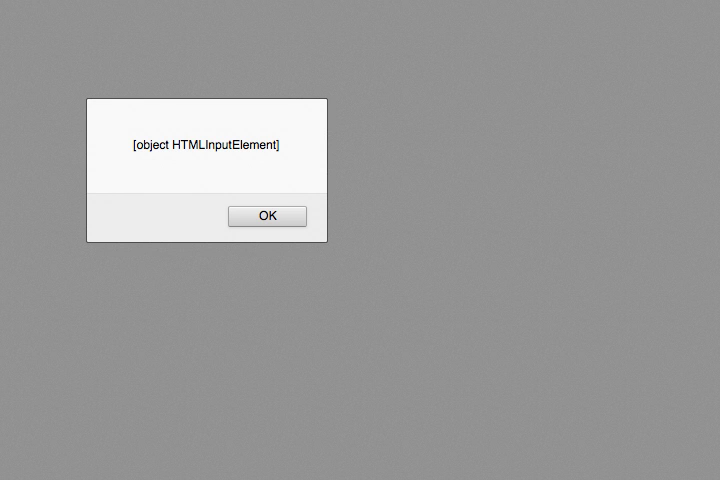
pyautogui.click(268, 216)
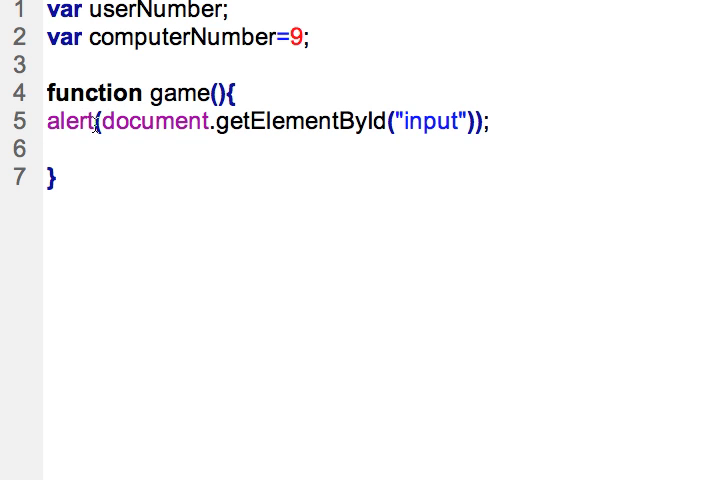
# Strip the alert wrapper and append .value to the getElementById("input") call
pyautogui.doubleClick(68, 120)
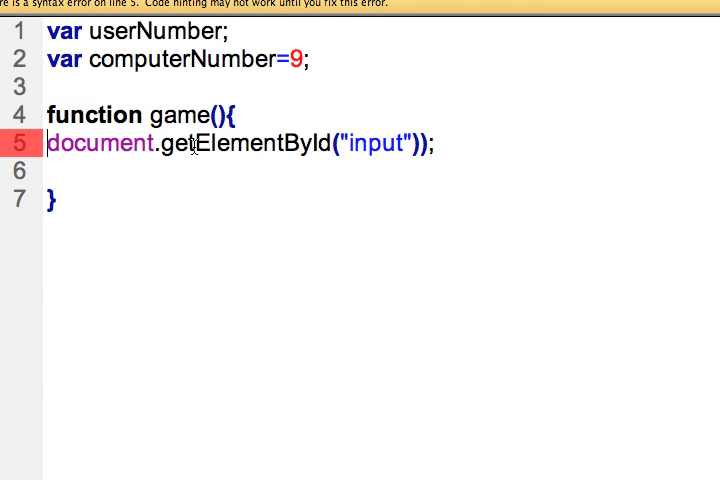
pyautogui.press('Backspace')
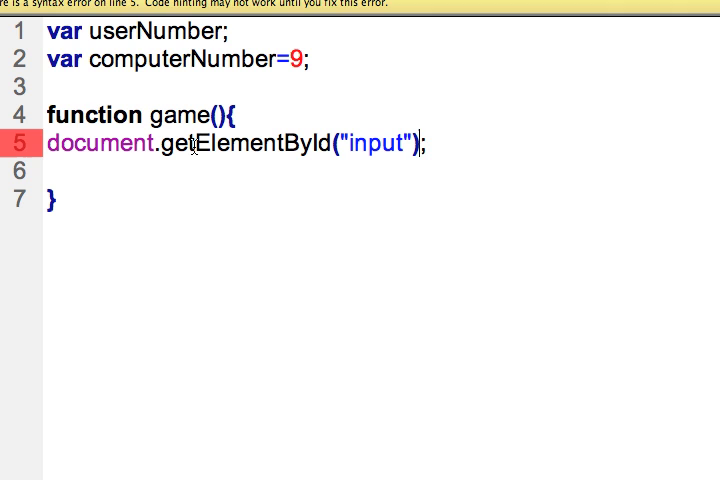
pyautogui.press('Backspace')
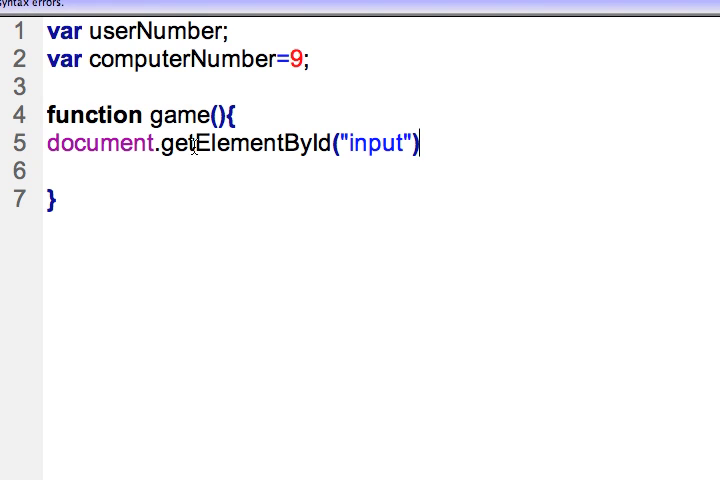
pyautogui.write('.value;')
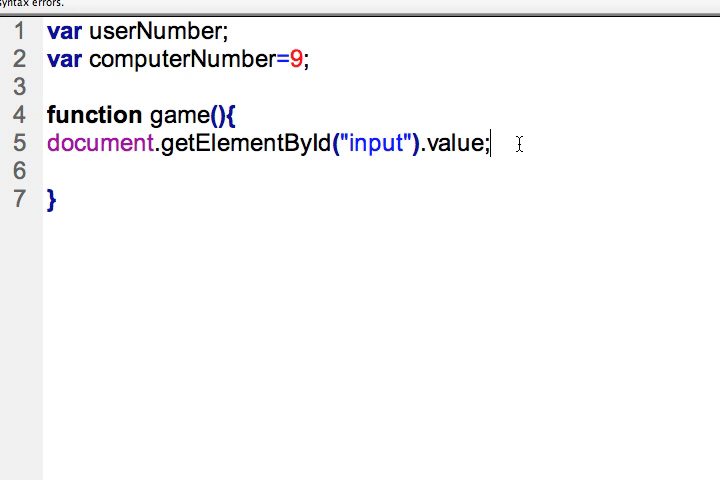
# Assign the line to useNumber= and add alert(userNumber); on line 6
pyautogui.click(404, 140)
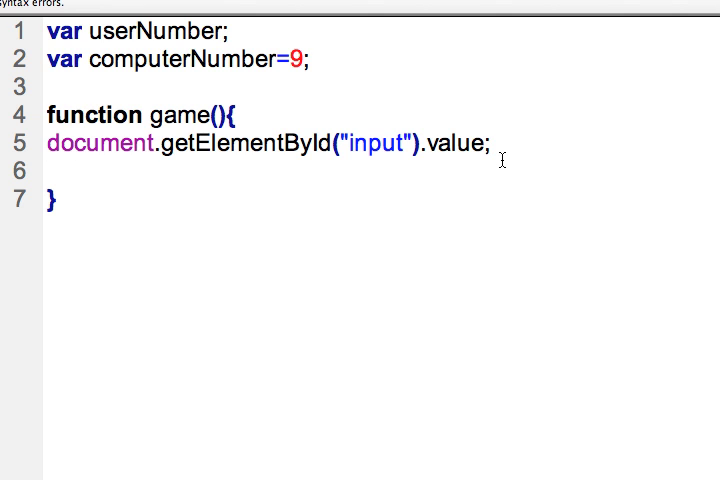
pyautogui.write('useName')
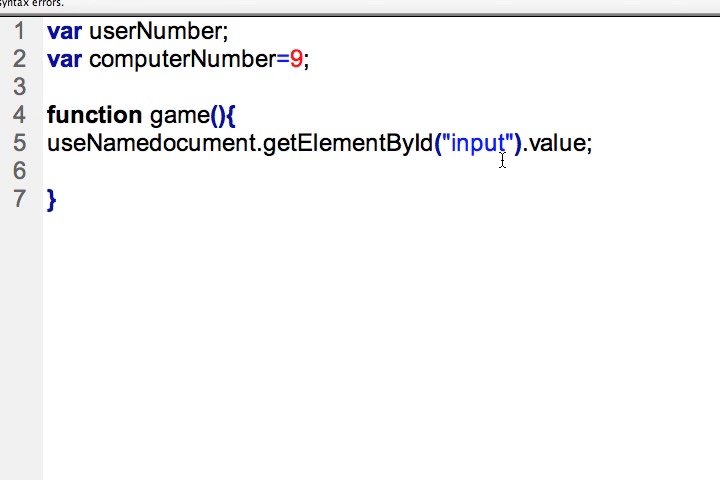
pyautogui.press('BackSpace')
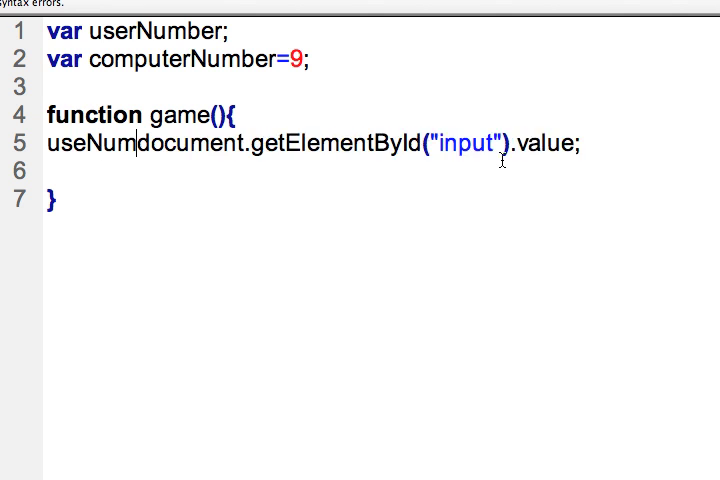
pyautogui.write('ber=')
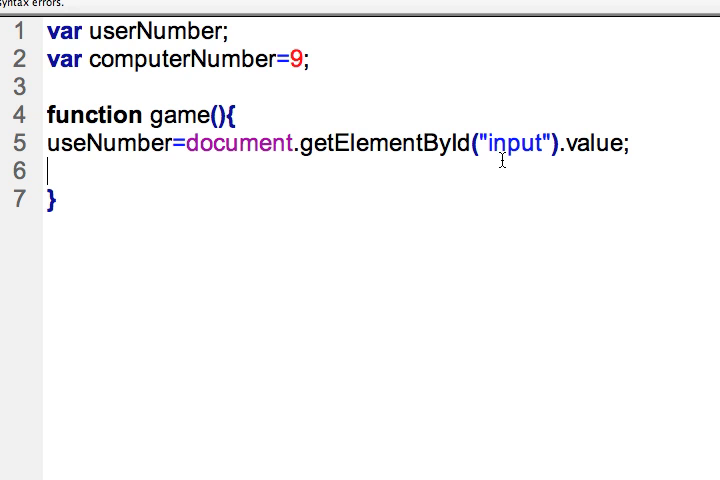
pyautogui.write('alert(')
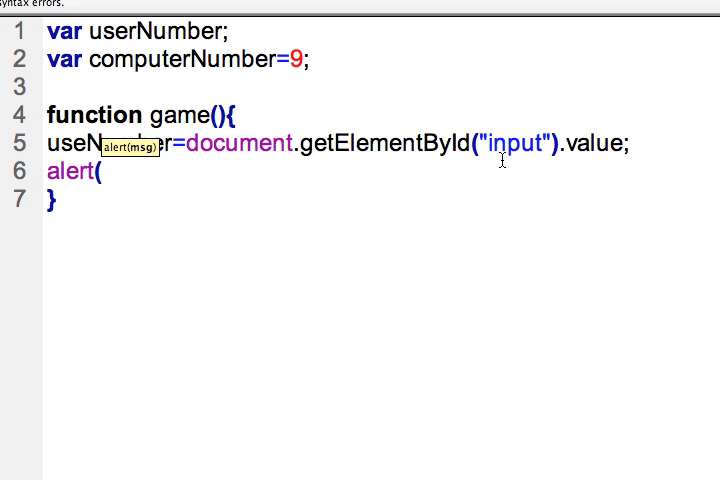
pyautogui.write('userNumber)')
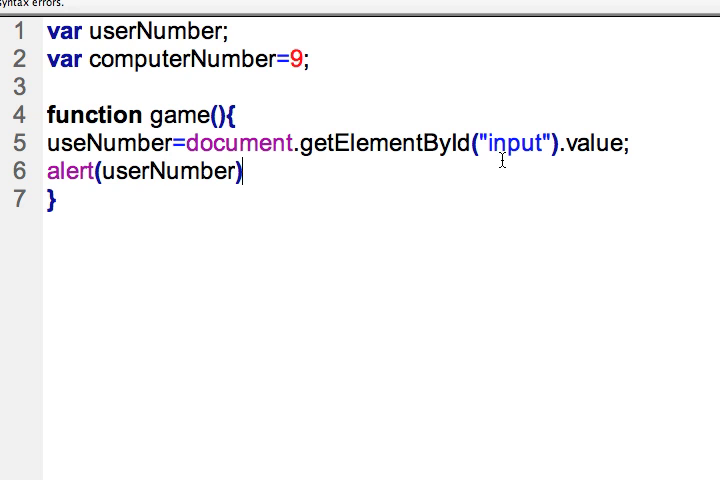
pyautogui.write(';')
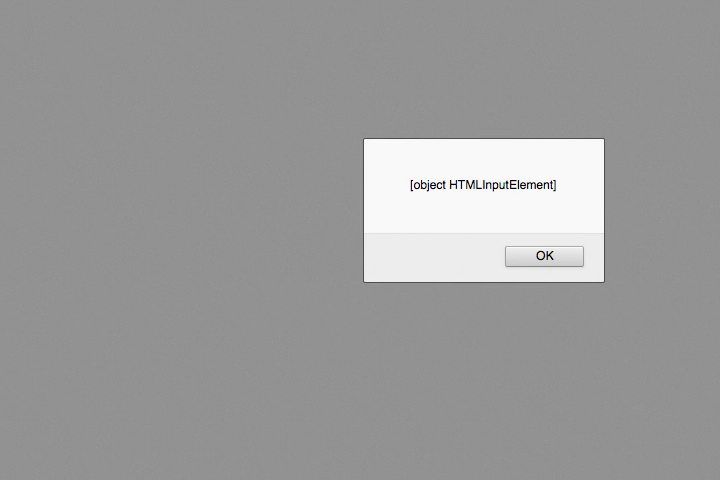
# Dismiss the old alert, submit the guess 9 and acknowledge the undefined alert
pyautogui.click(544, 256)
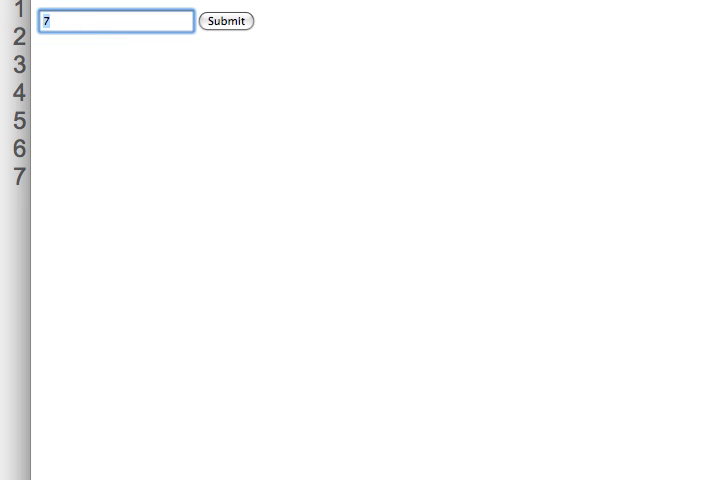
pyautogui.click(224, 20)
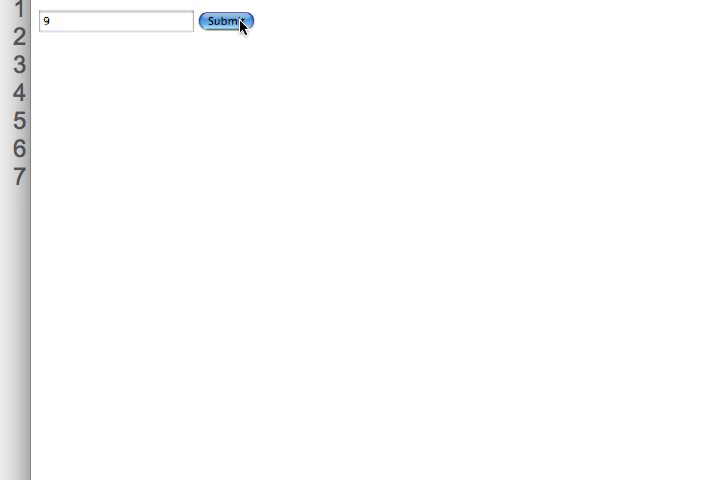
pyautogui.click(226, 20)
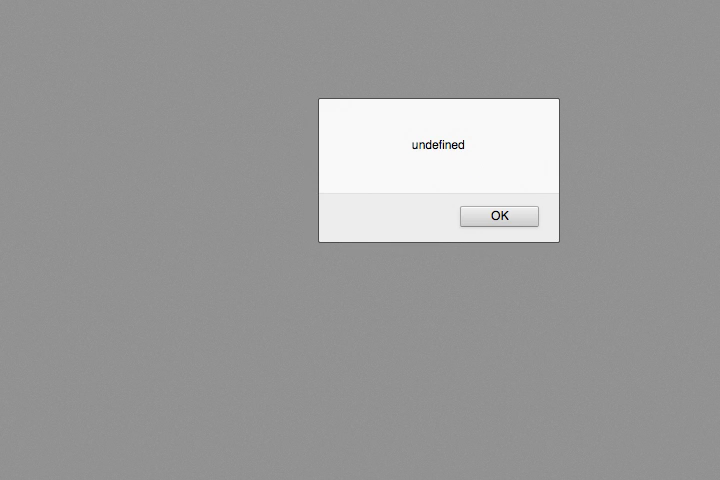
pyautogui.click(500, 216)
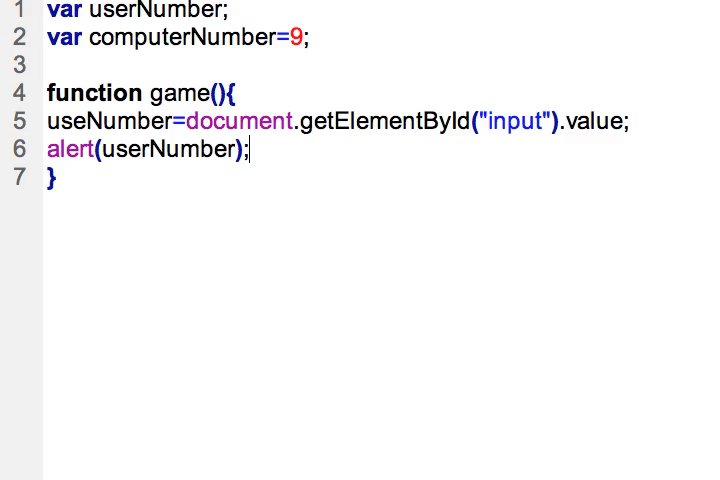
pyautogui.moveTo(122, 118)
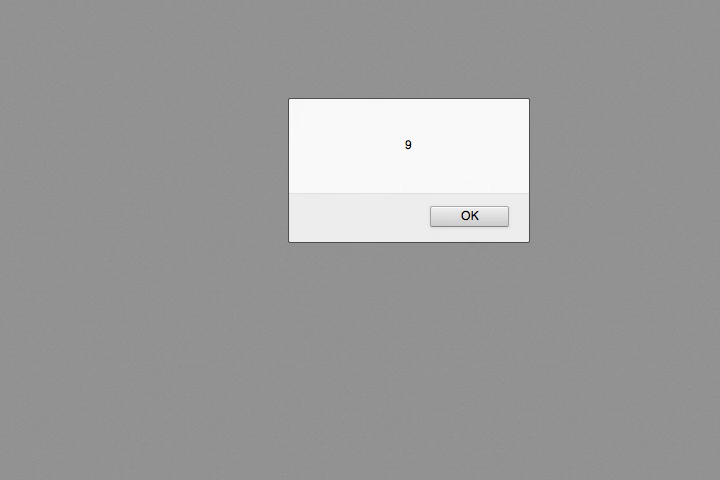
# Acknowledge the alert showing 9, then the alert showing 1 after submitting 1
pyautogui.click(468, 216)
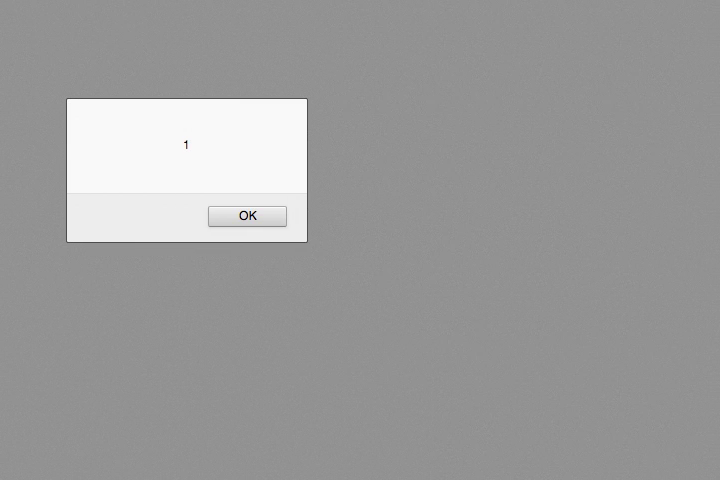
pyautogui.click(246, 216)
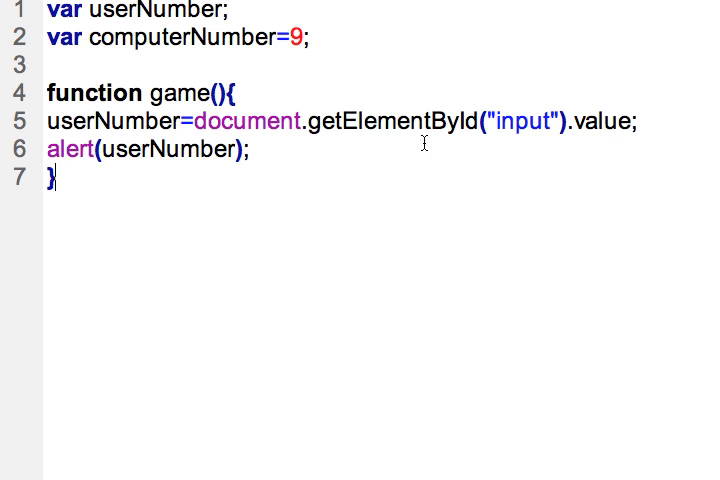